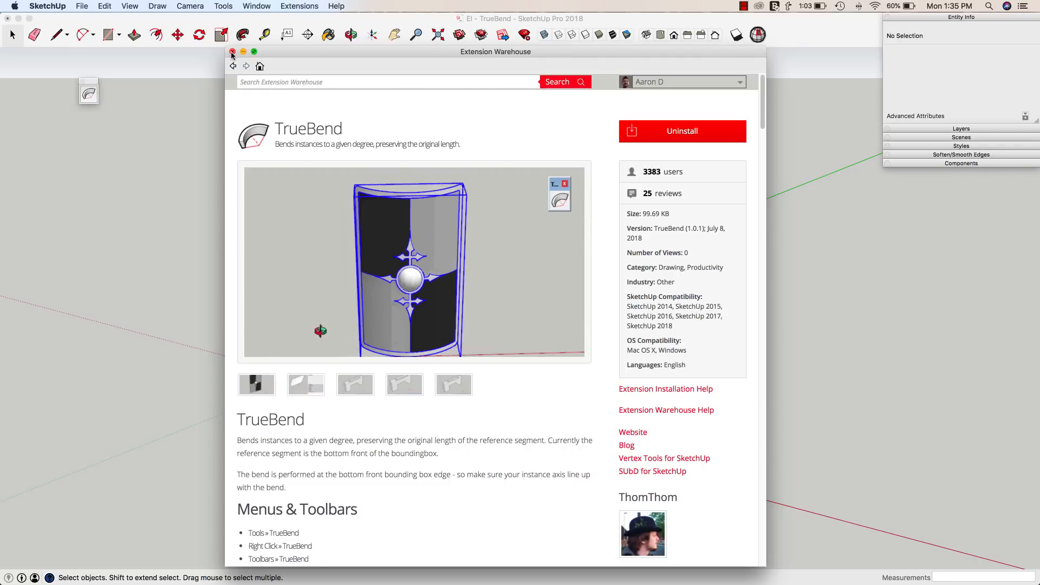
# - Close the TrueBend Extension Warehouse page and select the box group for bending
pyautogui.click(232, 52)
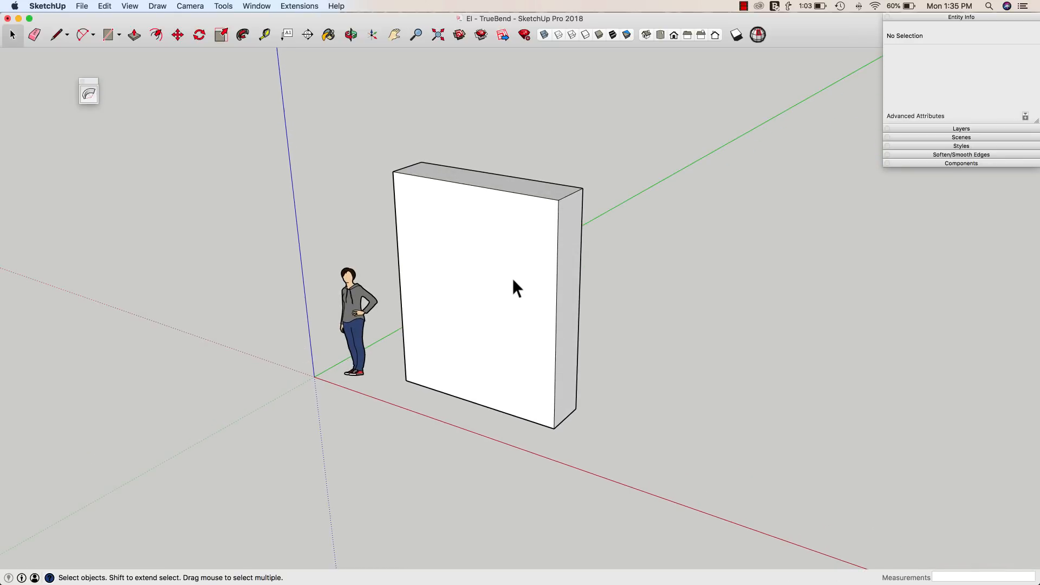
pyautogui.click(488, 286)
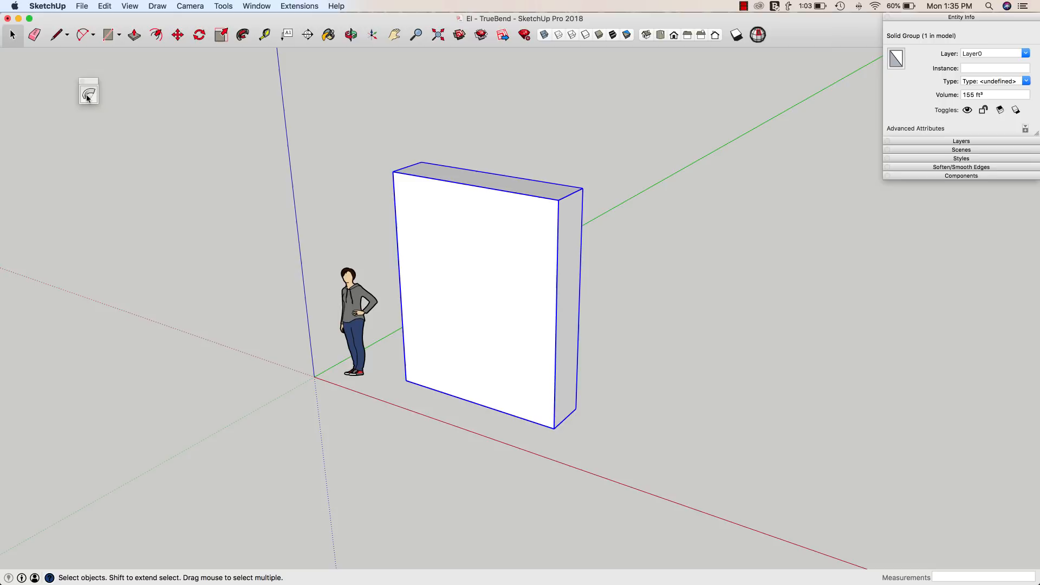
pyautogui.moveTo(88, 91)
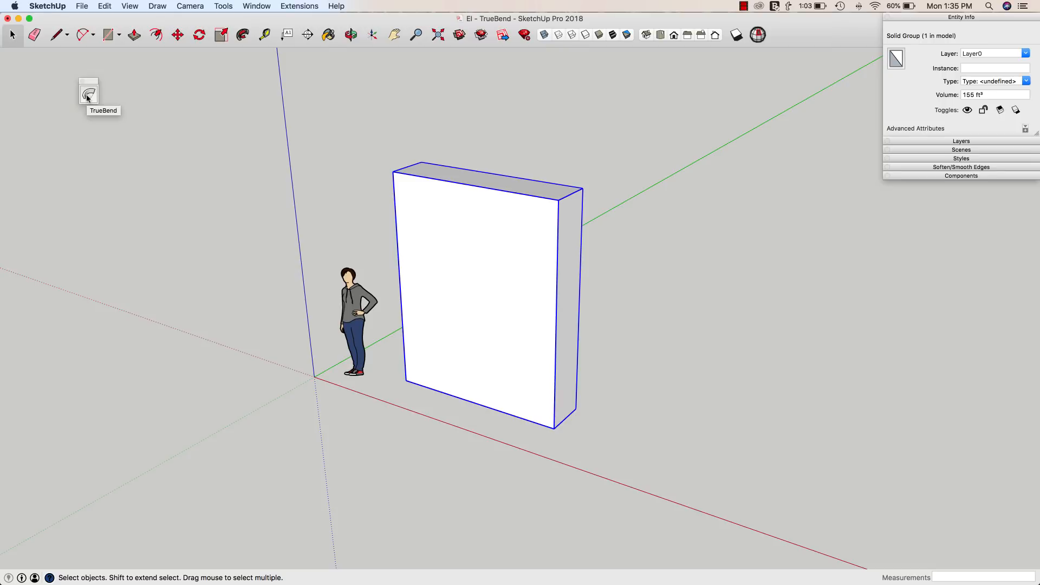
pyautogui.moveTo(78, 82)
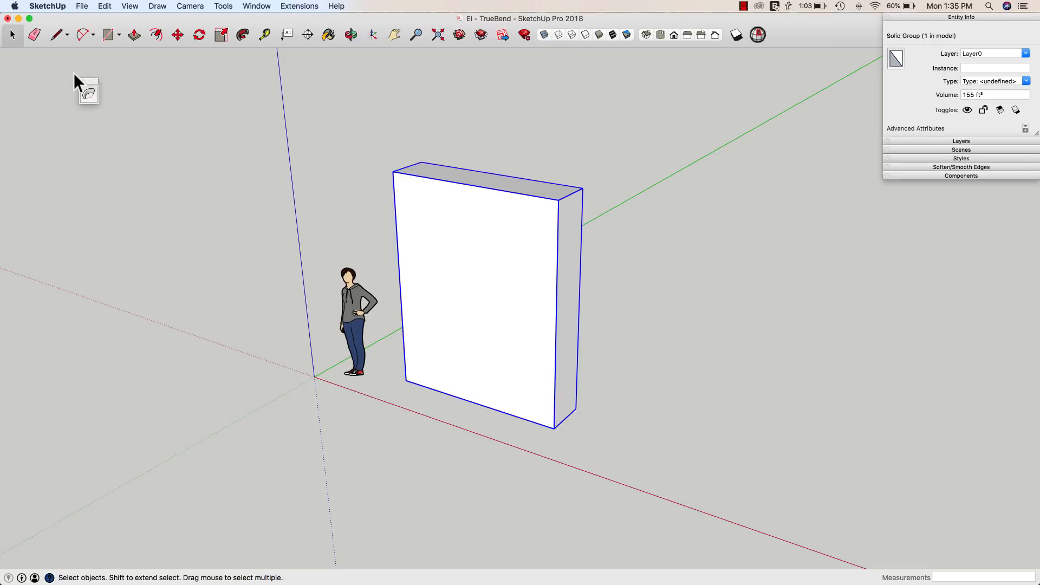
pyautogui.moveTo(89, 95)
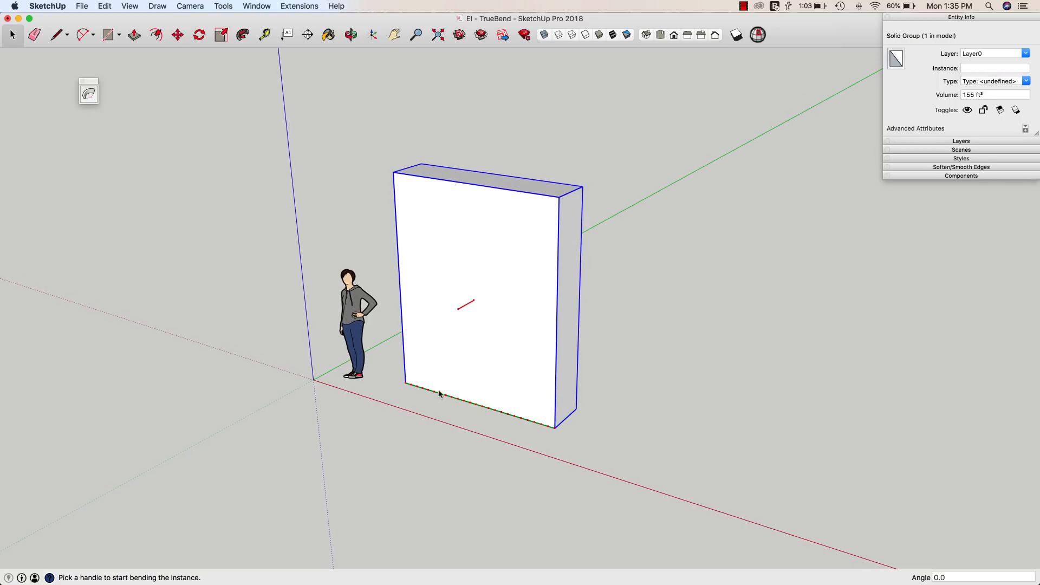
pyautogui.moveTo(424, 392)
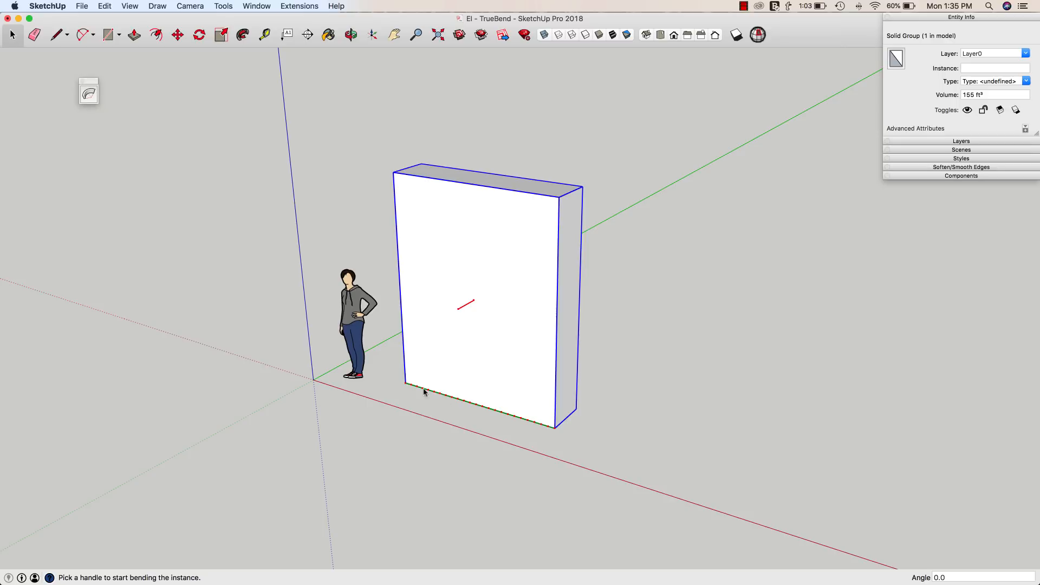
pyautogui.moveTo(474, 312)
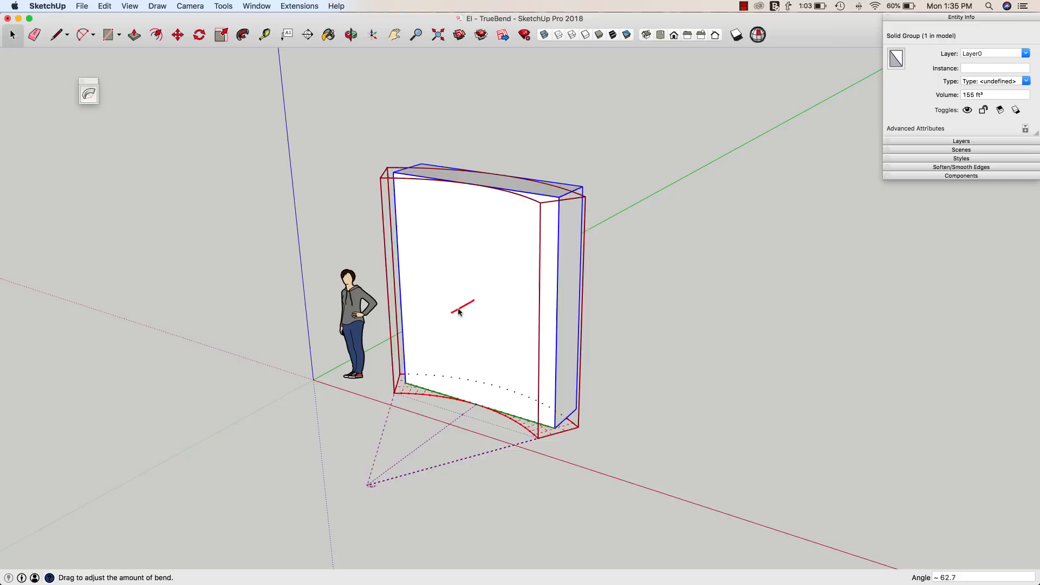
# - Curve the box along its bottom edge to exactly 180 degrees and commit the bend
pyautogui.moveTo(465, 303); pyautogui.dragTo(453, 312)
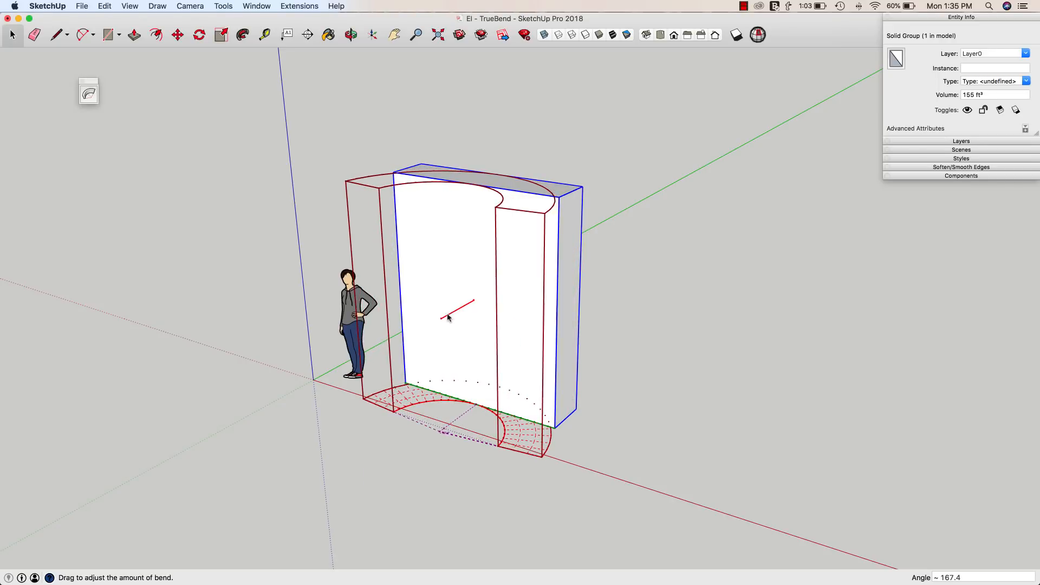
pyautogui.moveTo(475, 301); pyautogui.dragTo(458, 307)
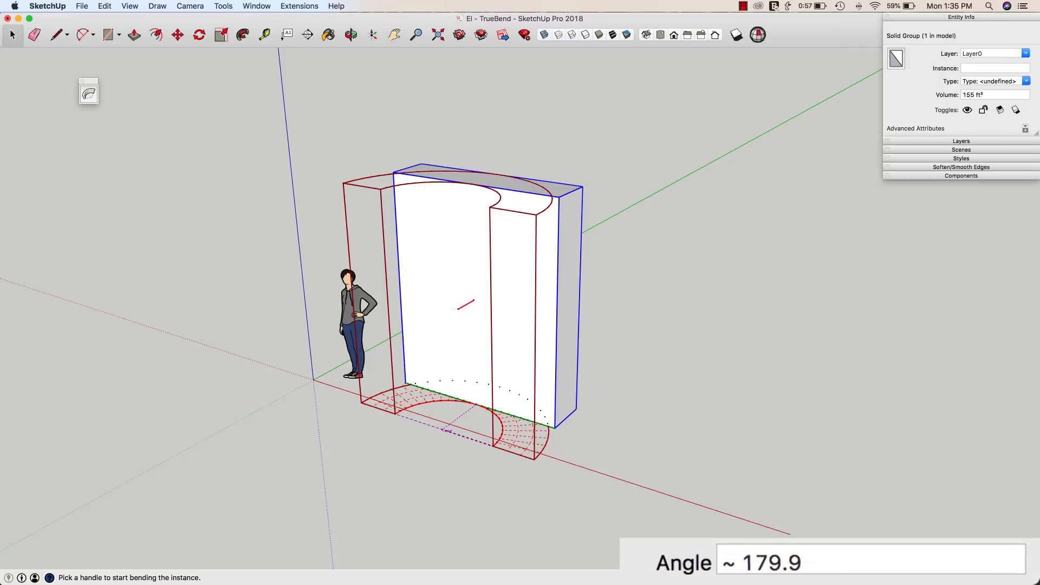
pyautogui.moveTo(720, 476)
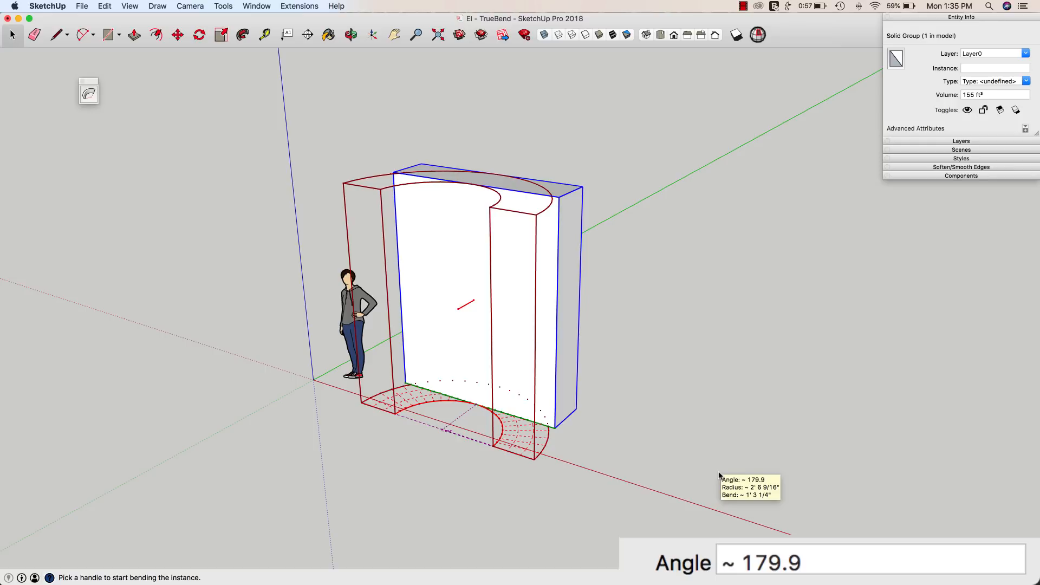
pyautogui.write('180.0')
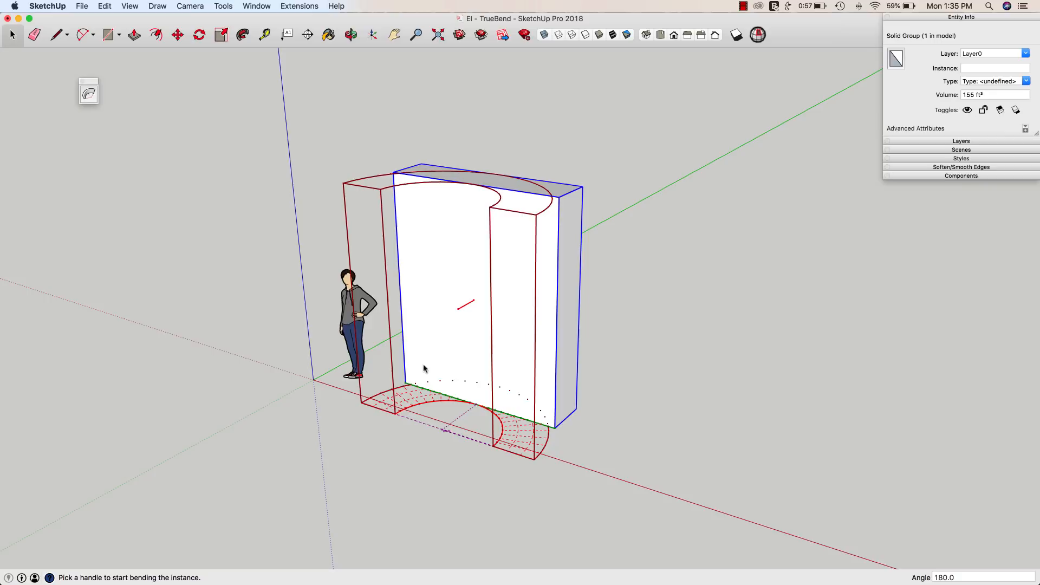
pyautogui.moveTo(509, 296)
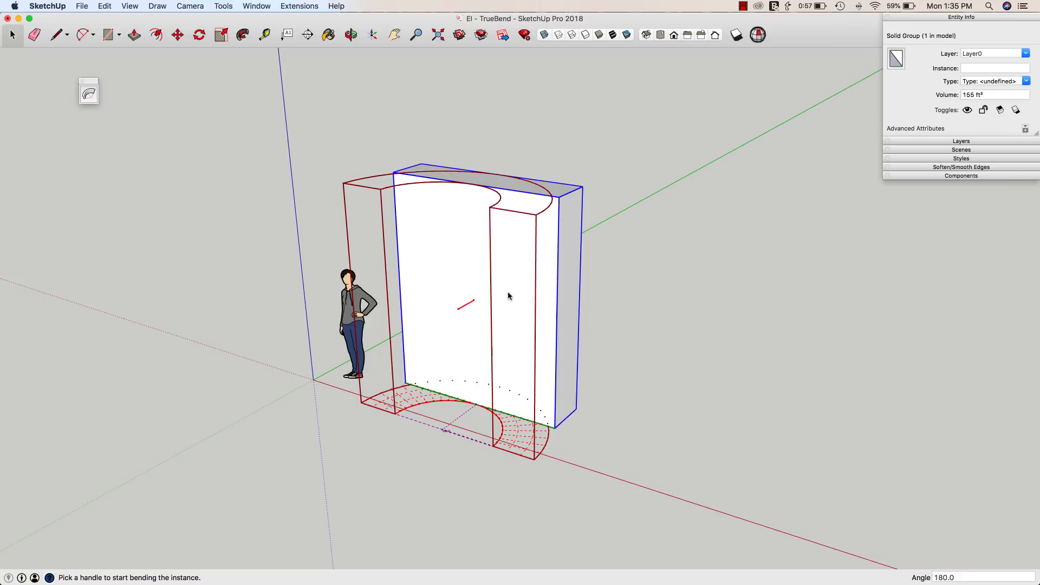
pyautogui.moveTo(510, 297)
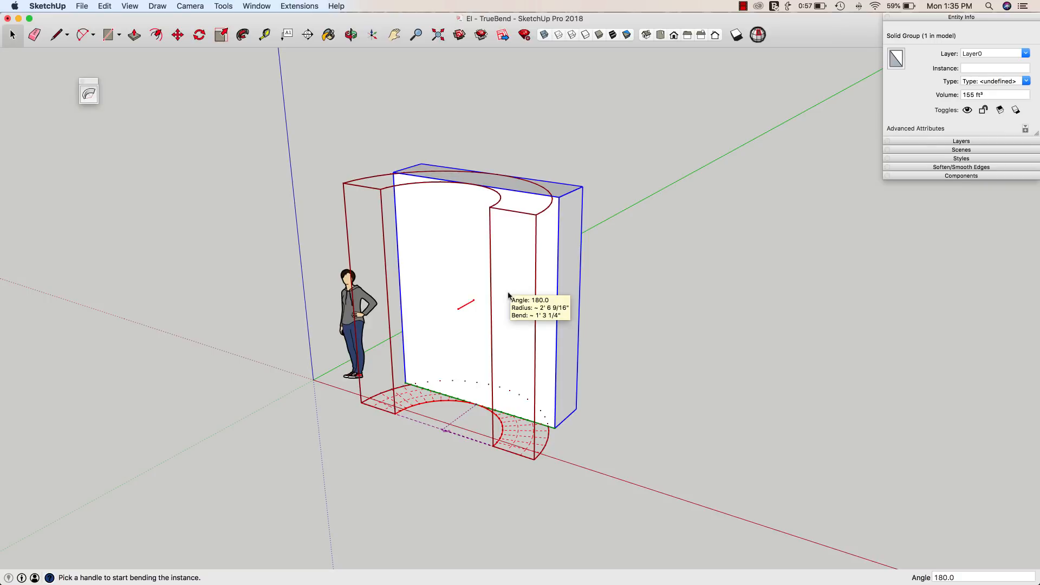
pyautogui.rightClick(508, 297)
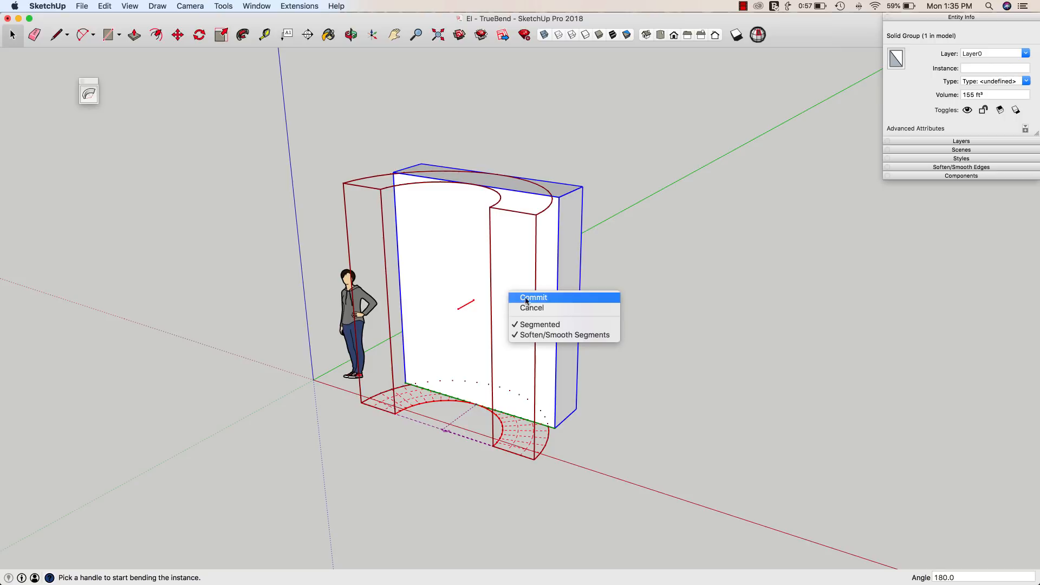
pyautogui.moveTo(532, 307)
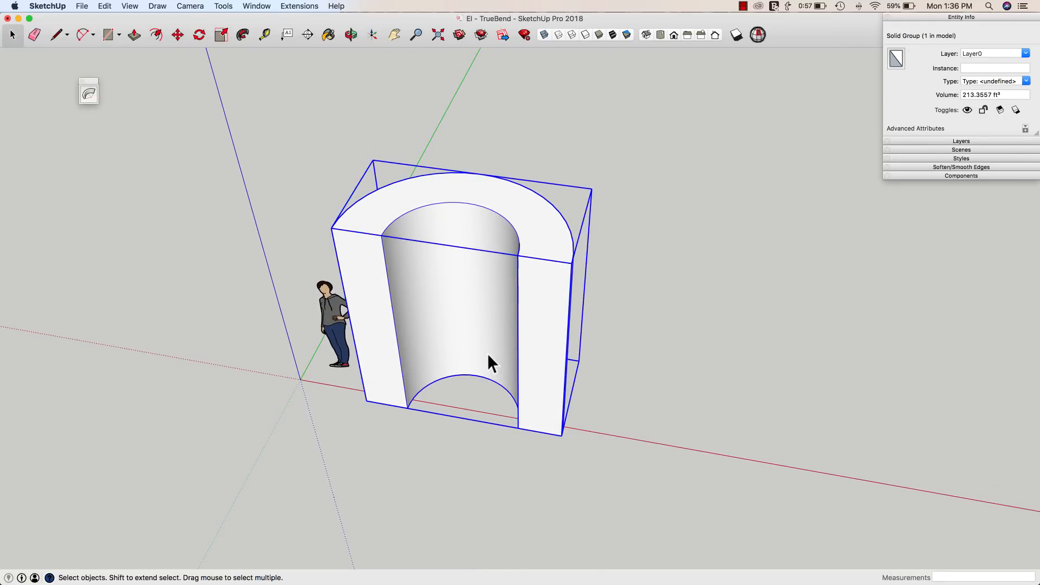
pyautogui.moveTo(460, 385)
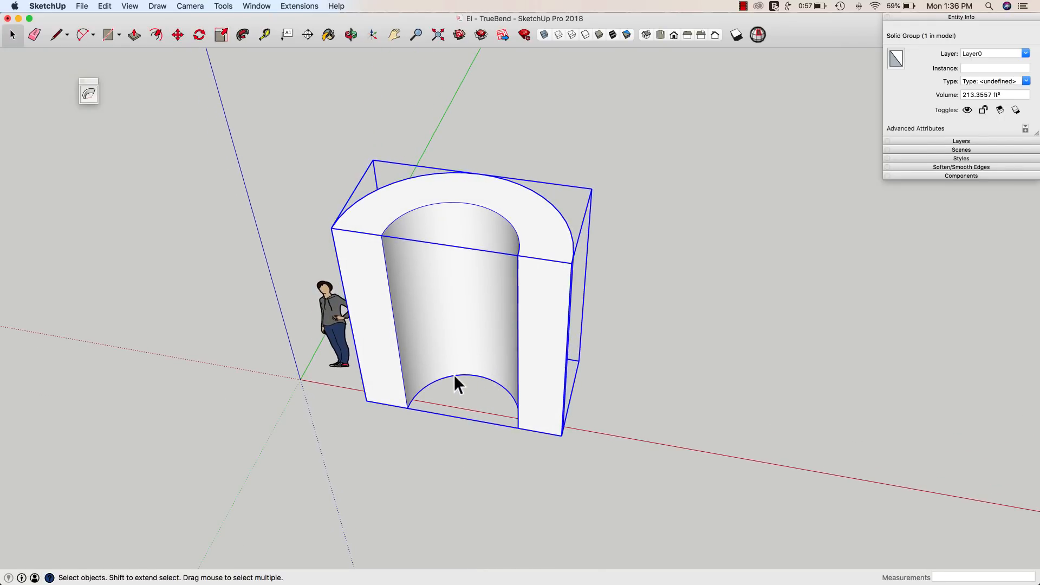
pyautogui.moveTo(491, 388)
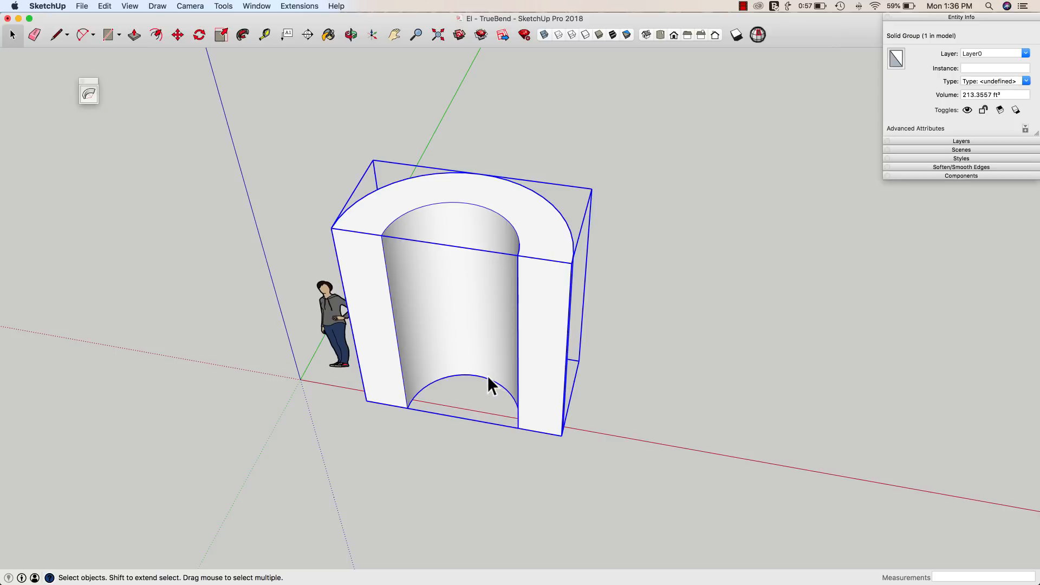
pyautogui.moveTo(482, 383)
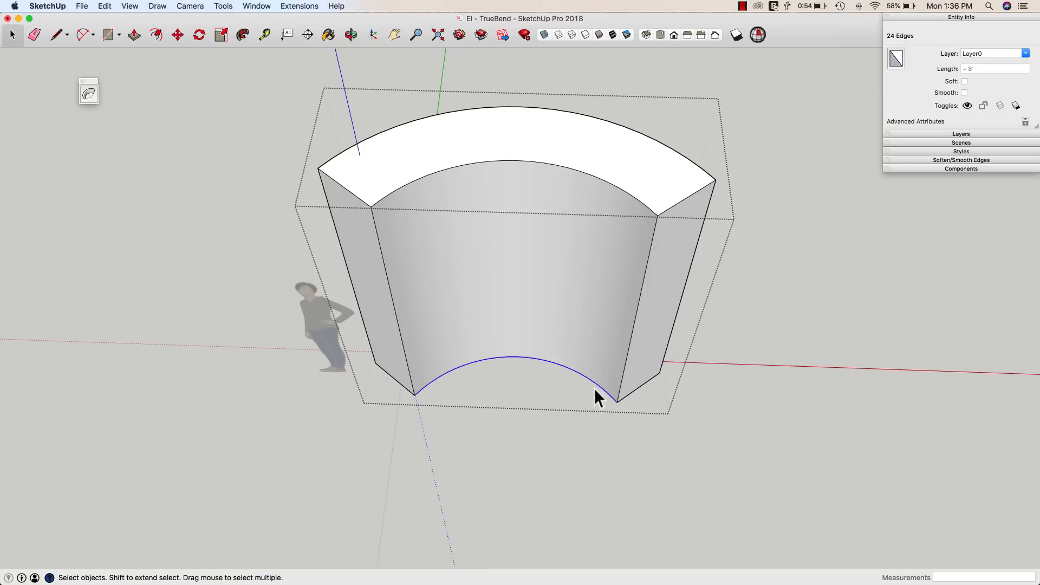
pyautogui.moveTo(422, 408)
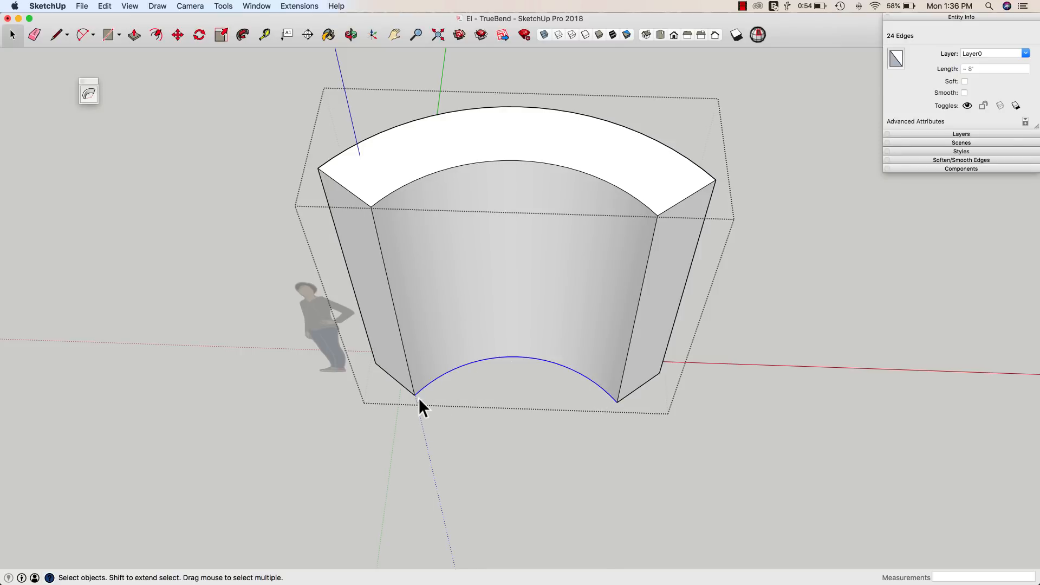
pyautogui.moveTo(514, 367)
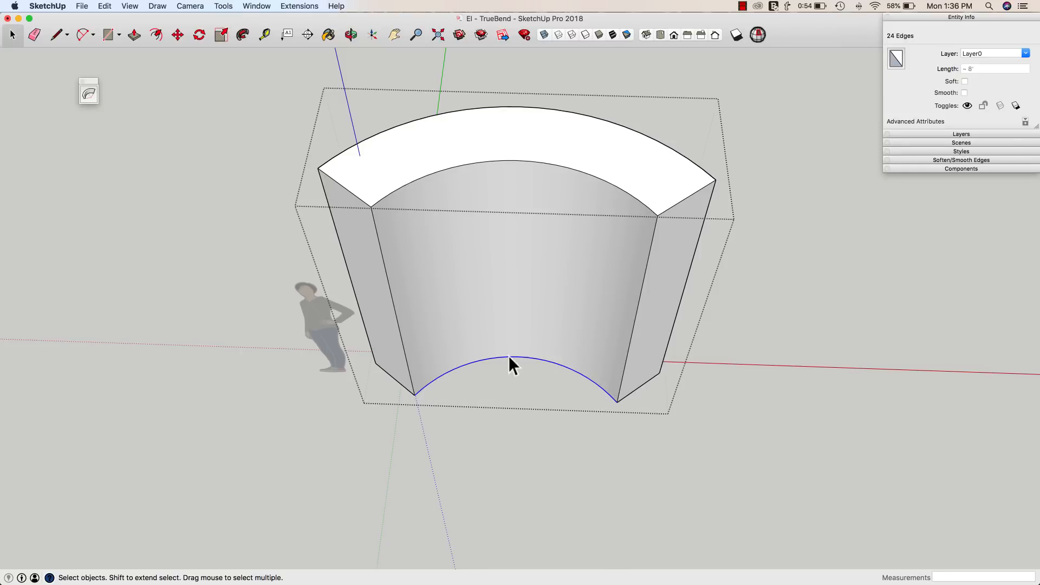
pyautogui.moveTo(535, 355)
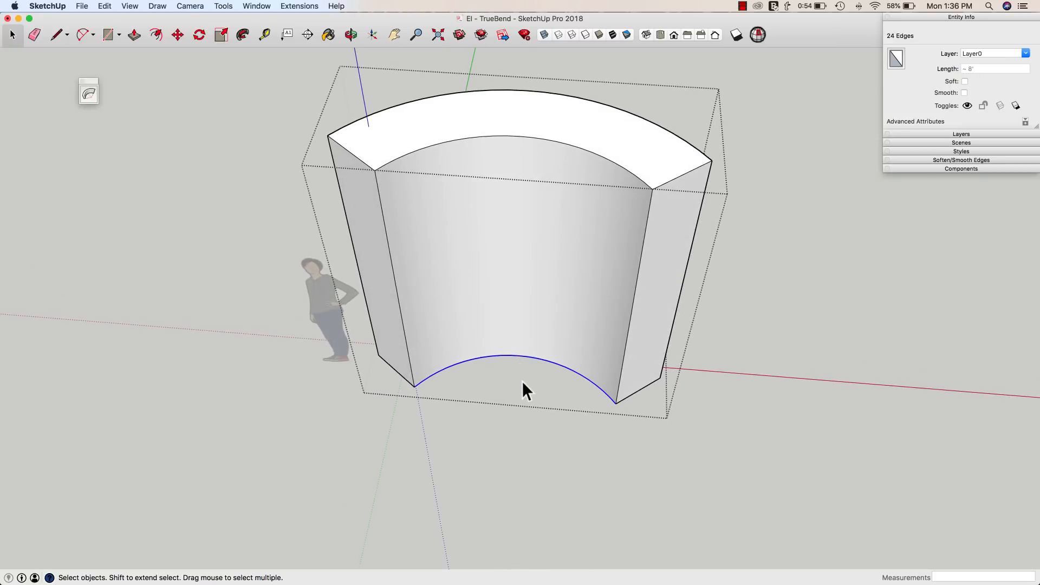
pyautogui.moveTo(473, 326)
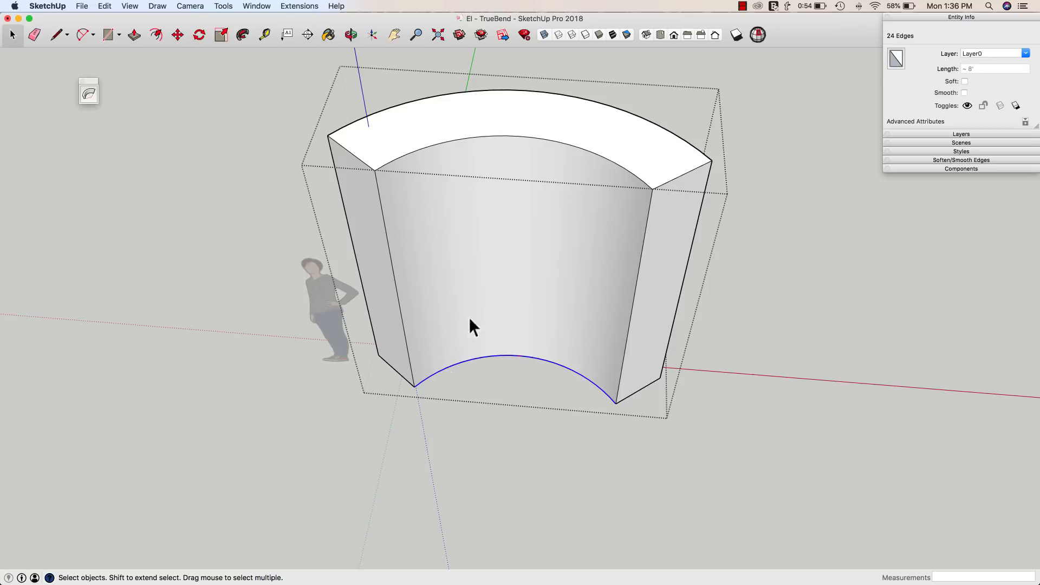
pyautogui.moveTo(519, 422)
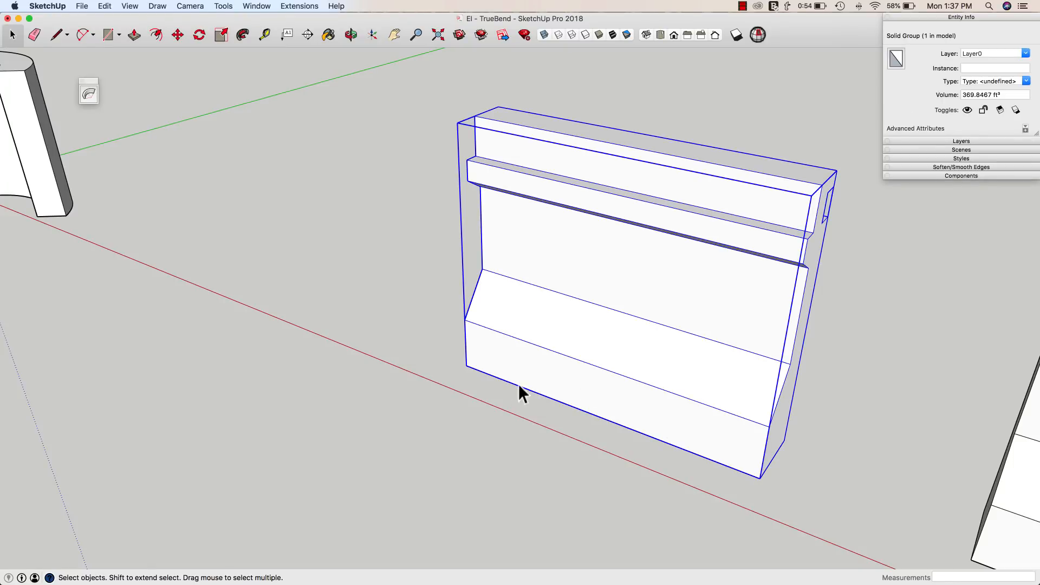
pyautogui.moveTo(527, 398)
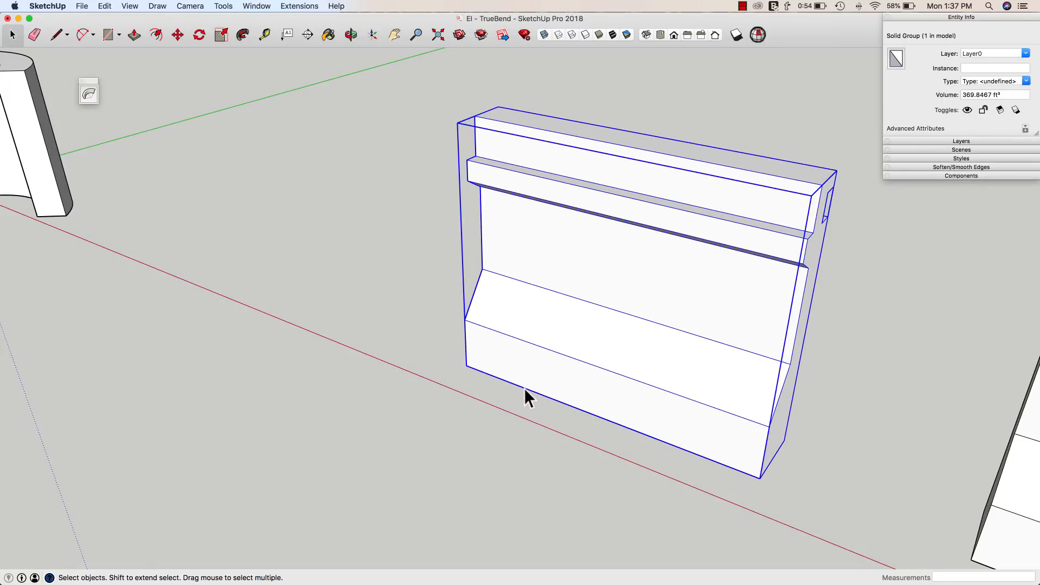
pyautogui.moveTo(592, 417)
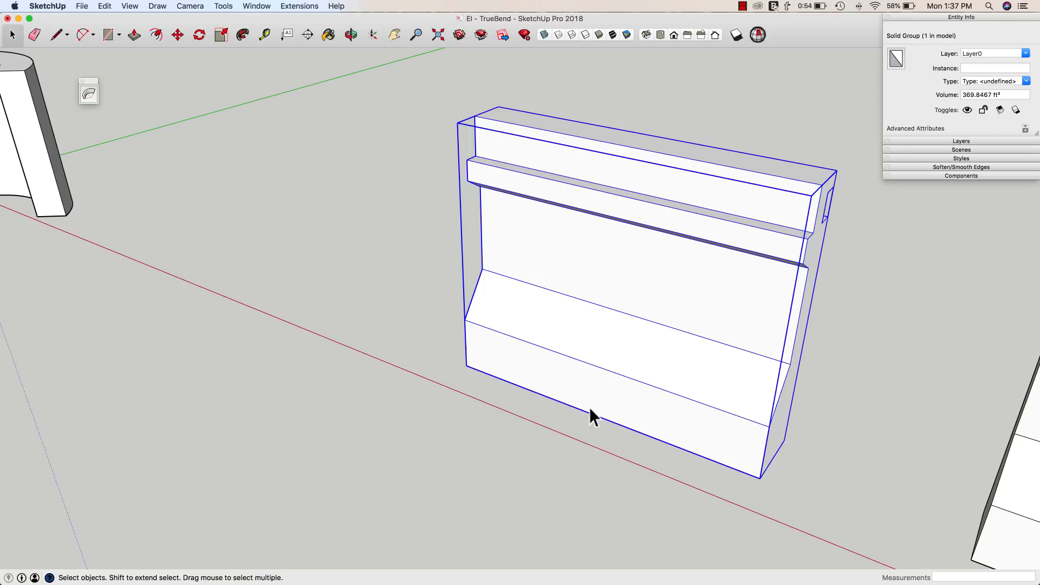
pyautogui.moveTo(496, 319)
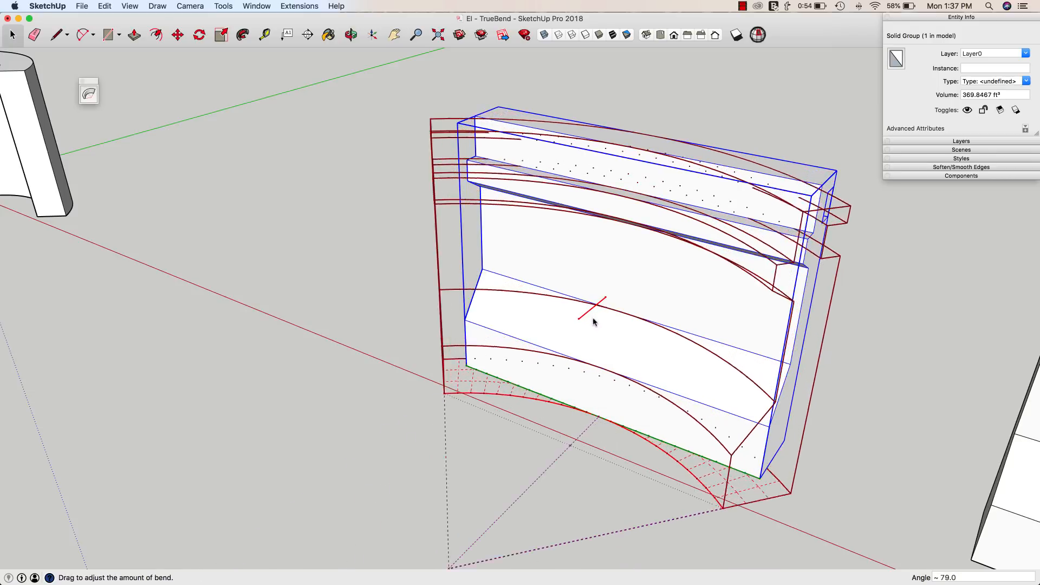
# - Drag the TrueBend handle on the molding profile group to curve it into an arc
pyautogui.moveTo(594, 321); pyautogui.dragTo(588, 417)
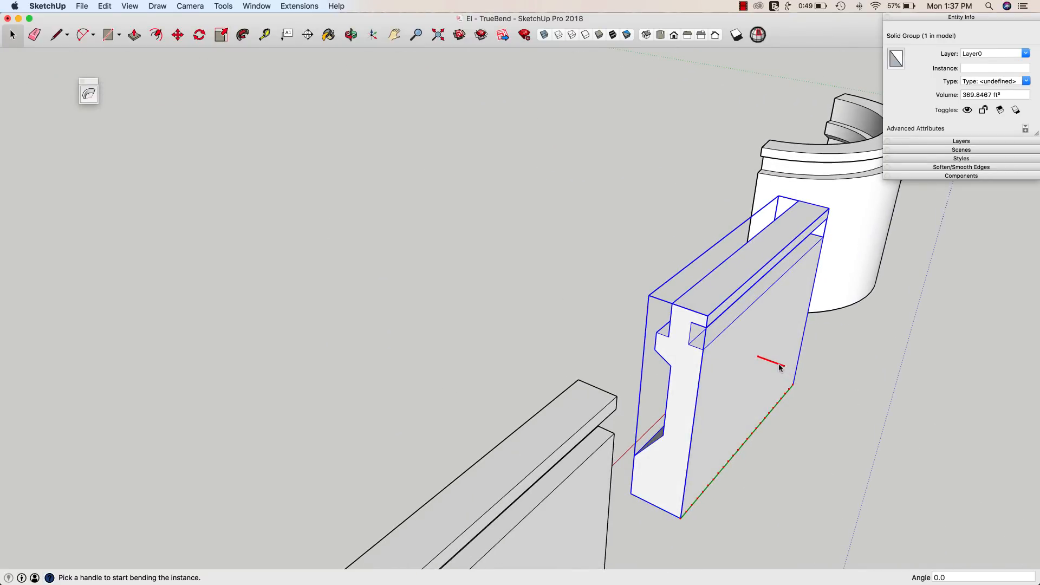
pyautogui.moveTo(779, 367); pyautogui.dragTo(743, 364)
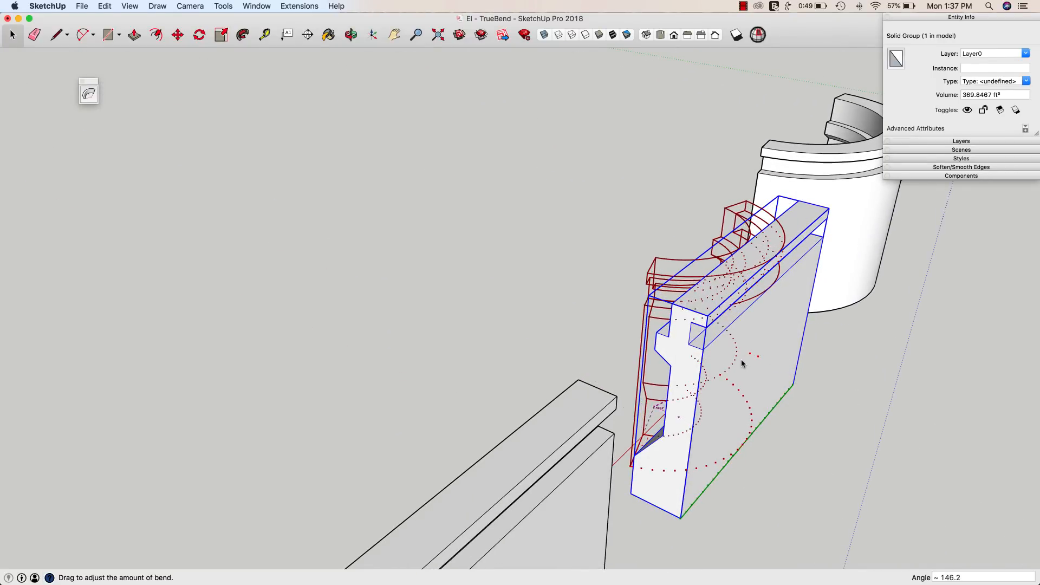
pyautogui.moveTo(742, 364); pyautogui.dragTo(743, 370)
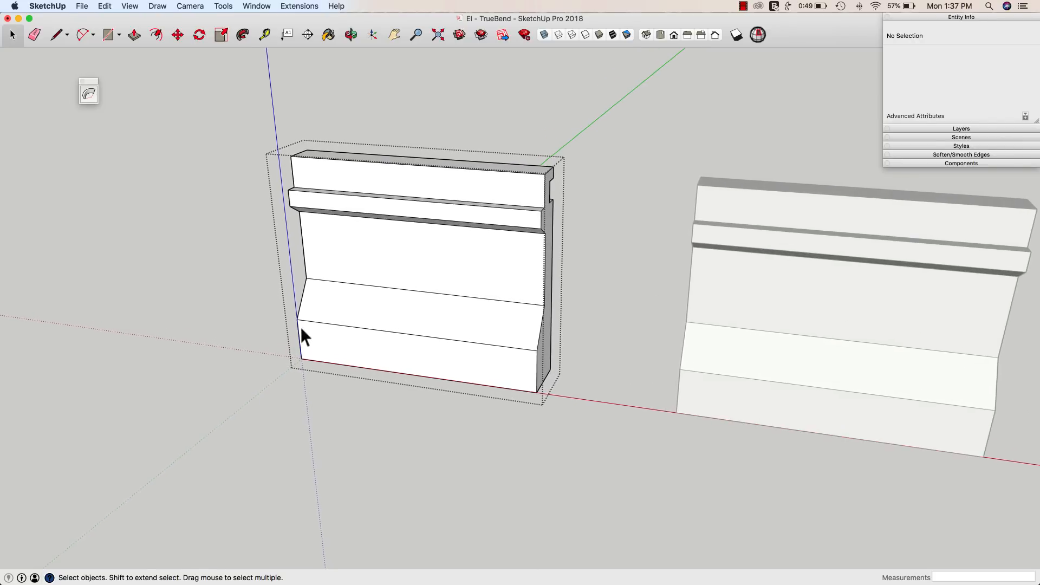
pyautogui.moveTo(302, 370)
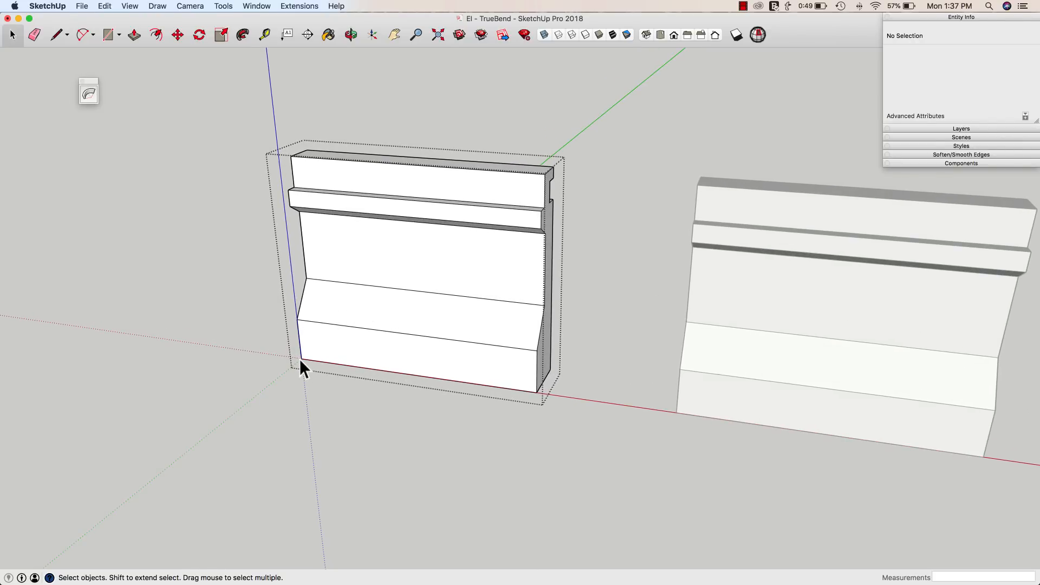
pyautogui.moveTo(735, 370)
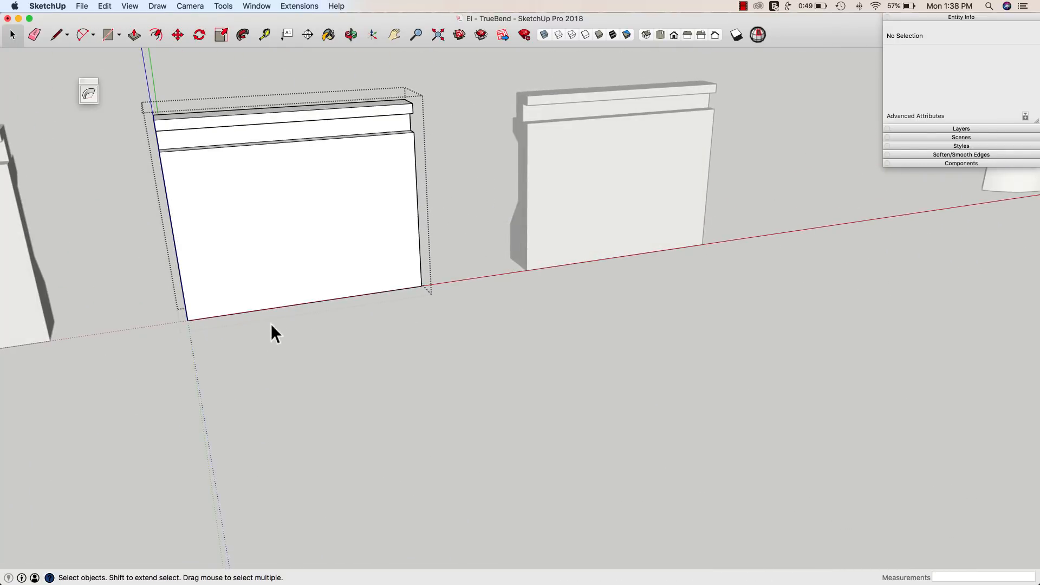
pyautogui.moveTo(408, 298)
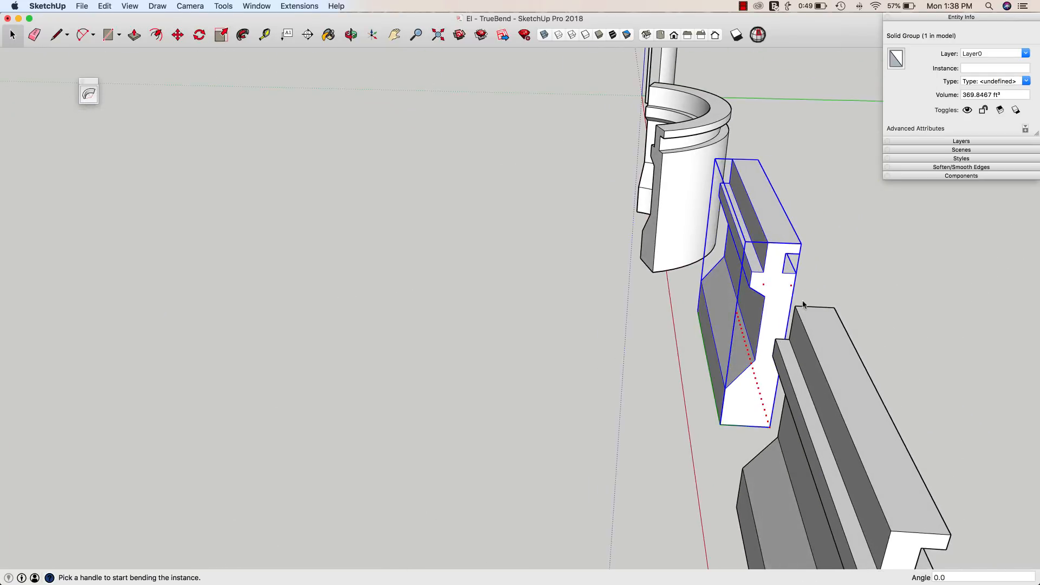
# - Drag the TrueBend handle on the narrow molding profile group to curve it
pyautogui.moveTo(803, 304); pyautogui.dragTo(760, 289)
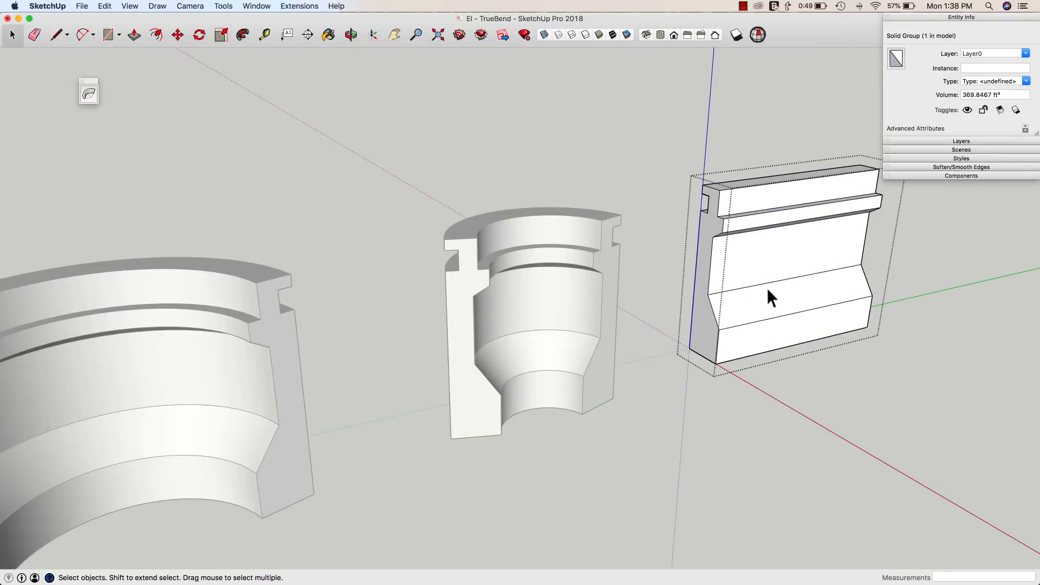
# - Bend the wide molding profile into a broad arc, then set the middle group's axis origin at its corner
pyautogui.click(709, 371)
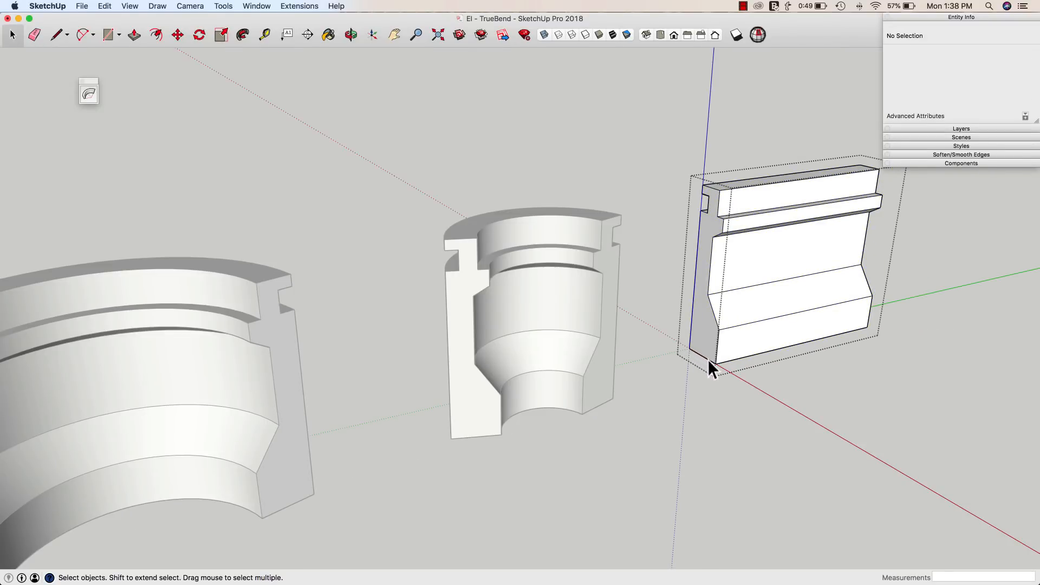
pyautogui.click(709, 368)
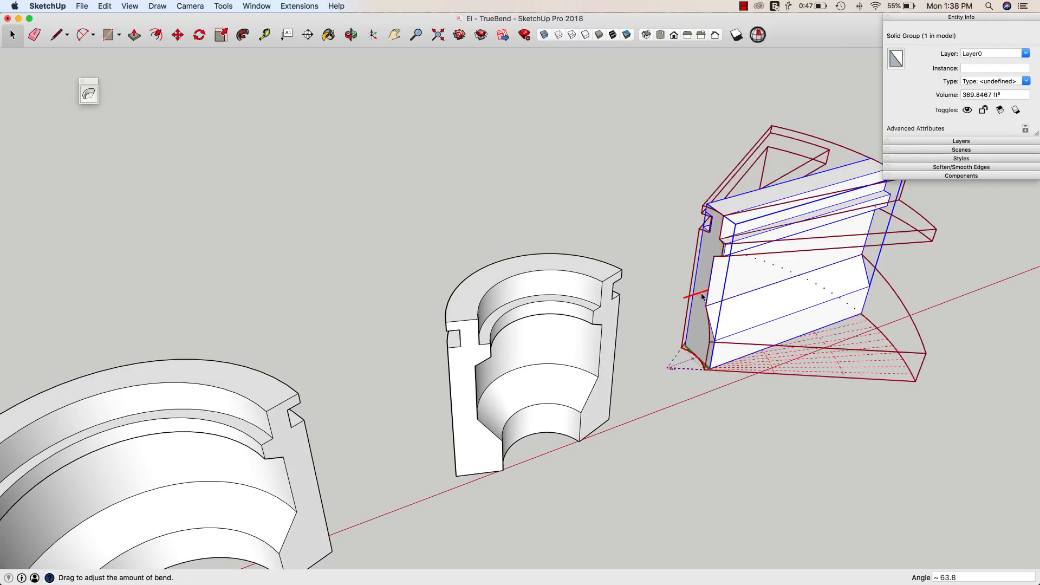
pyautogui.moveTo(702, 298); pyautogui.dragTo(698, 301)
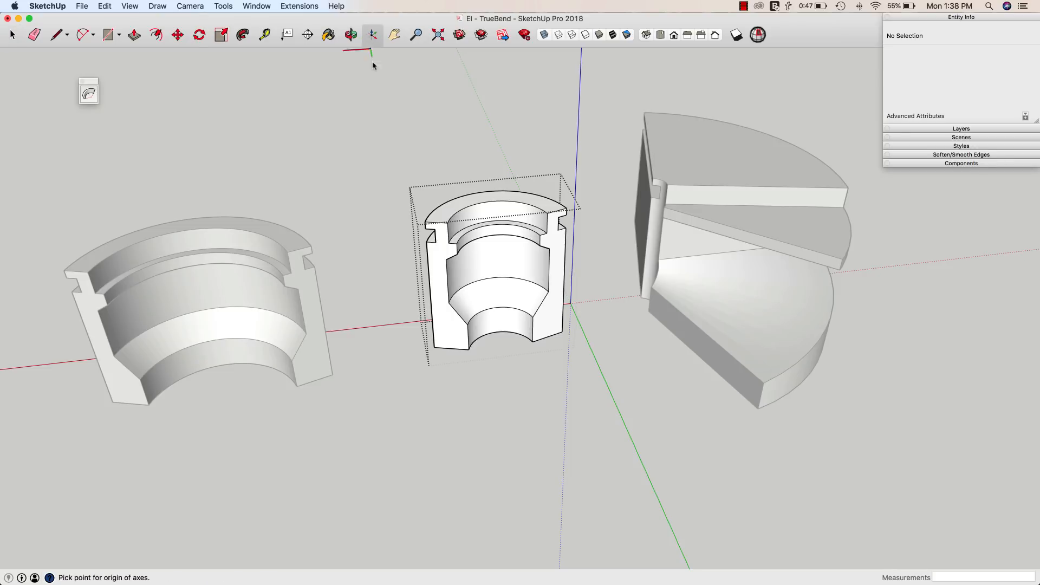
pyautogui.click(434, 347)
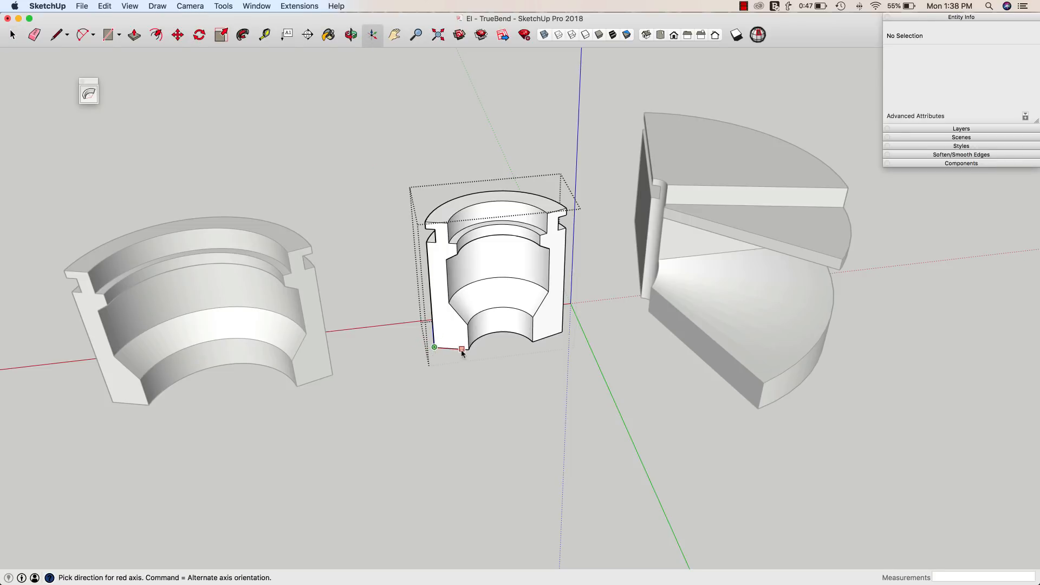
pyautogui.moveTo(467, 351)
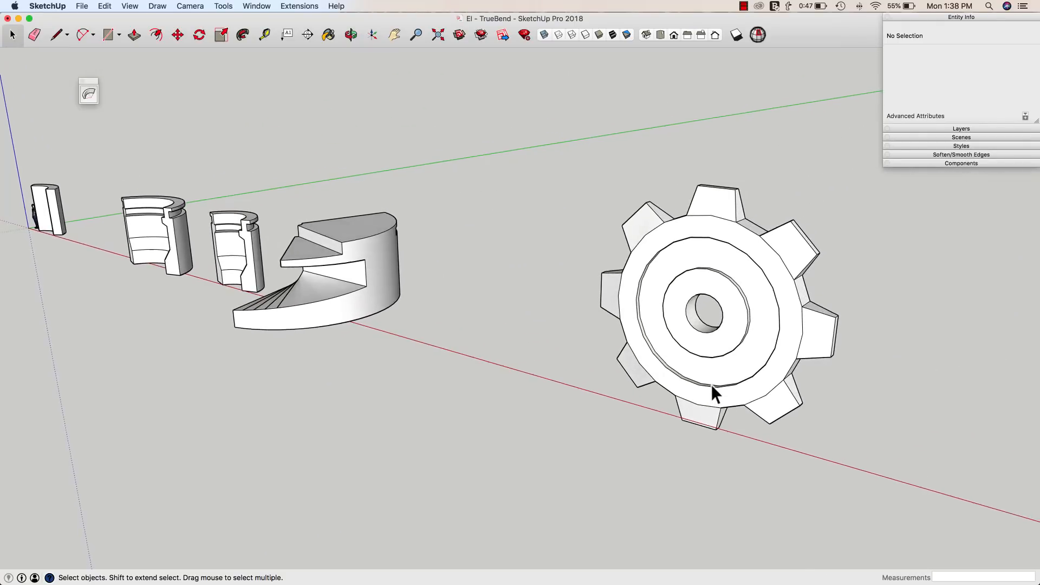
# - Select the gear group and drag its bend handle to about 181 degrees
pyautogui.click(712, 391)
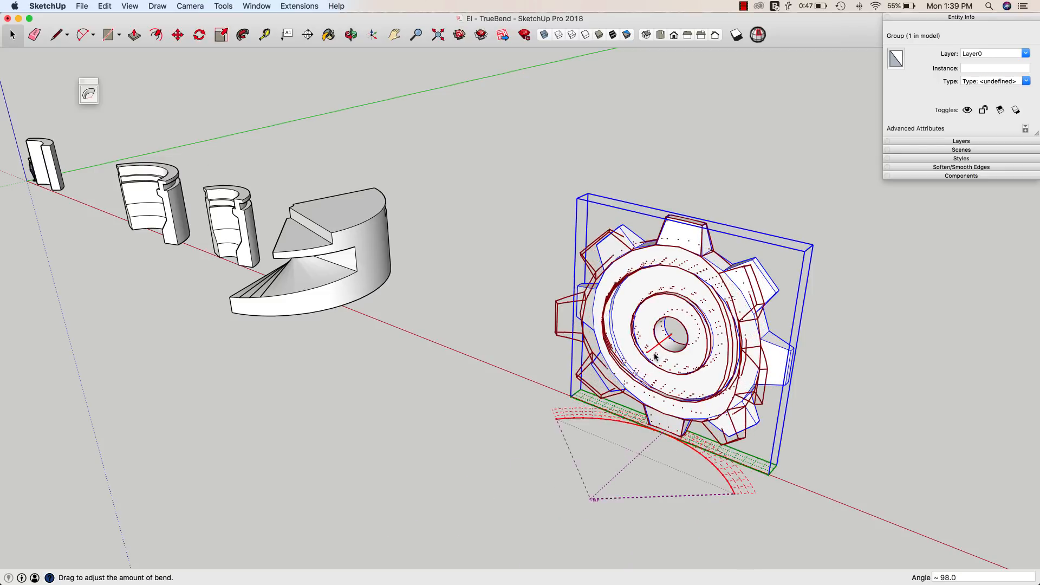
pyautogui.moveTo(657, 351); pyautogui.dragTo(657, 368)
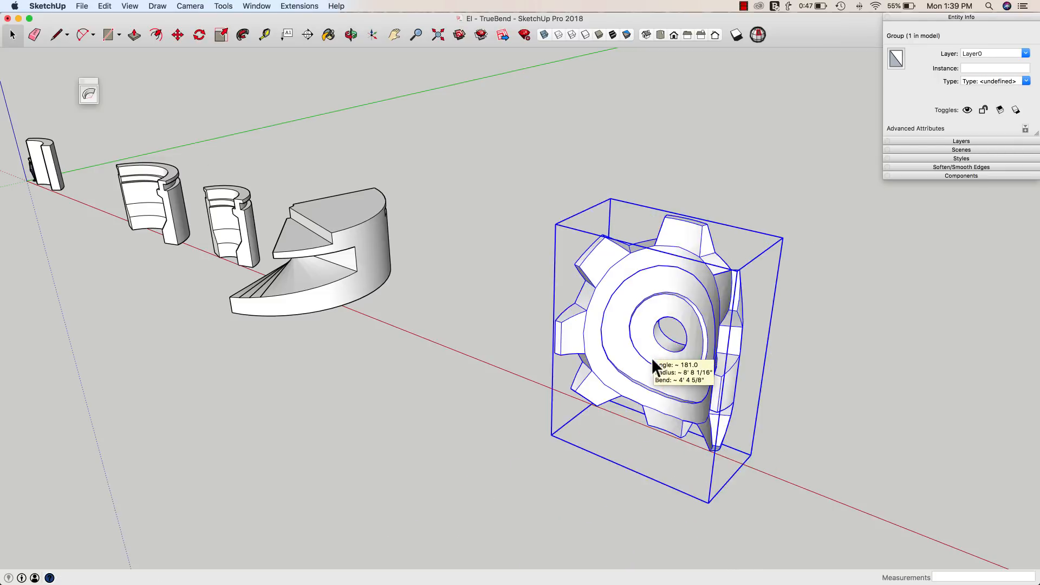